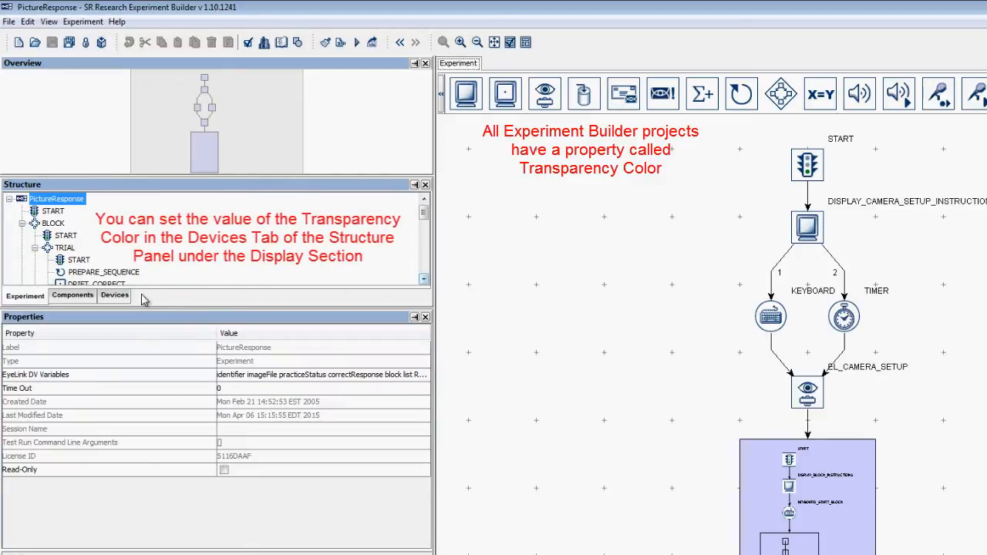
- Select the DISPLAY device in the Devices list and bring up the Edit menu
click(114, 296)
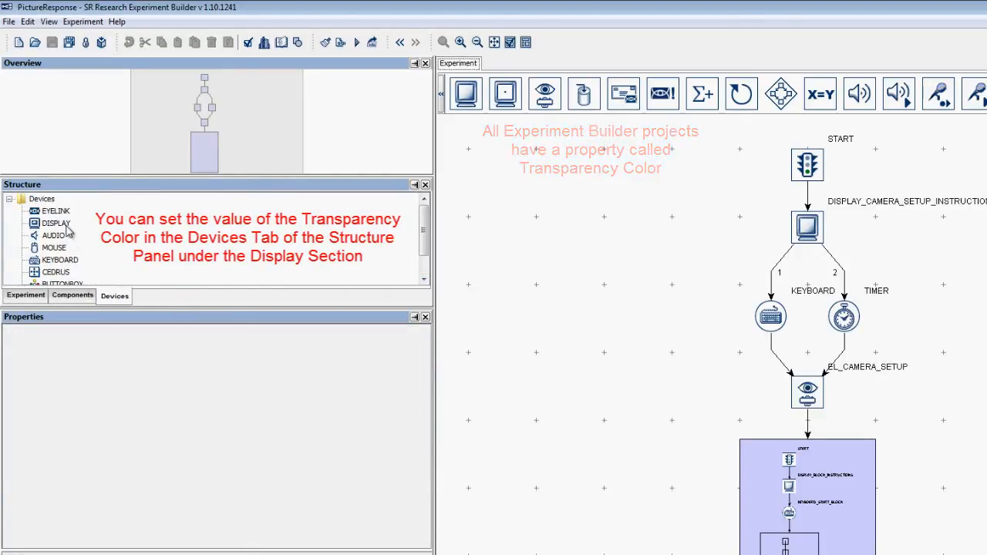
click(56, 222)
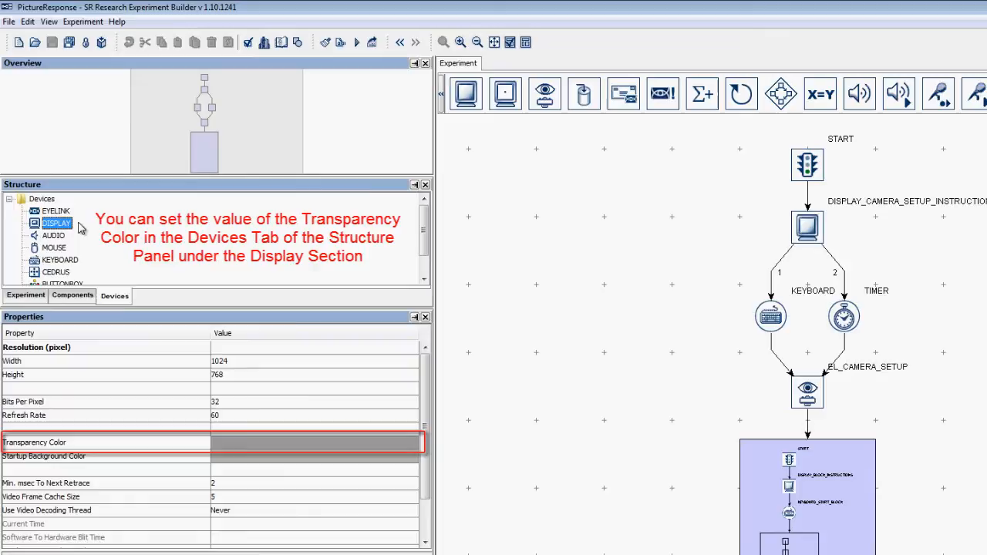
click(28, 22)
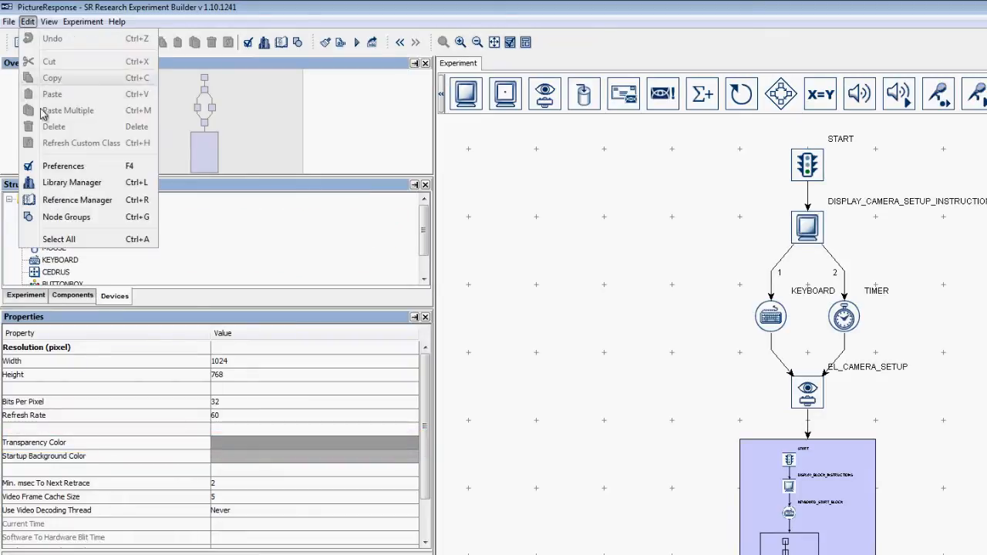
- Show Preferences > Experiment > Devices > DISPLAY with its Transparency Color setting
click(64, 167)
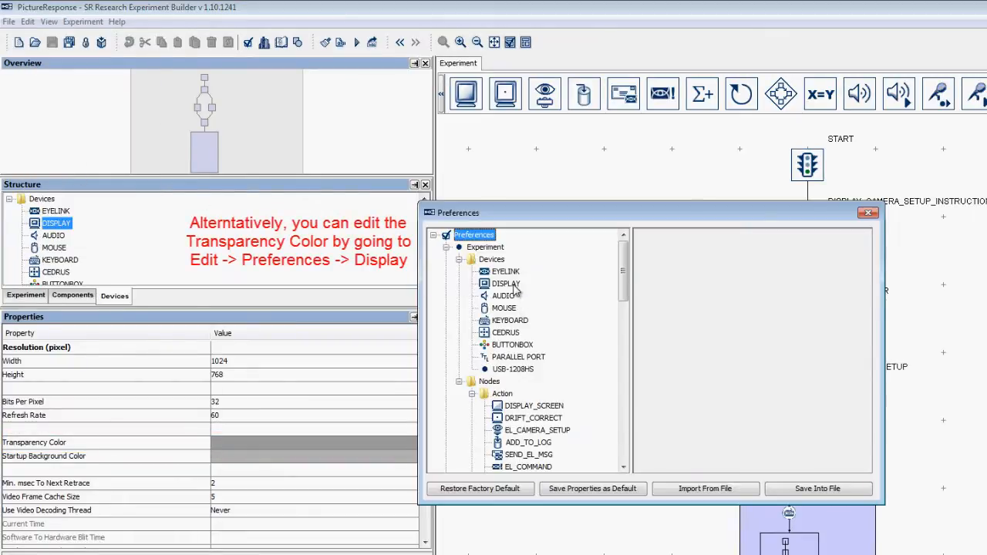
click(506, 284)
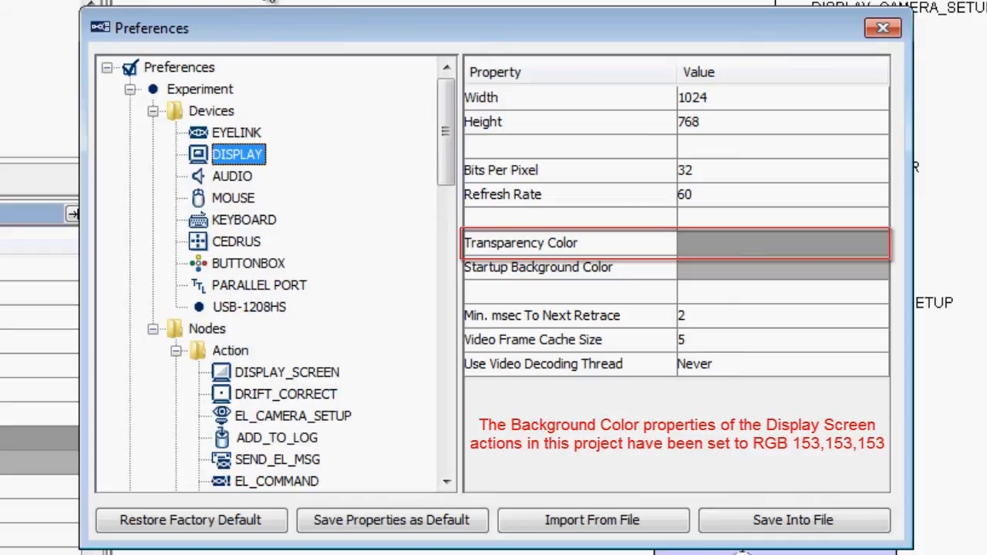
mouse_move(303, 16)
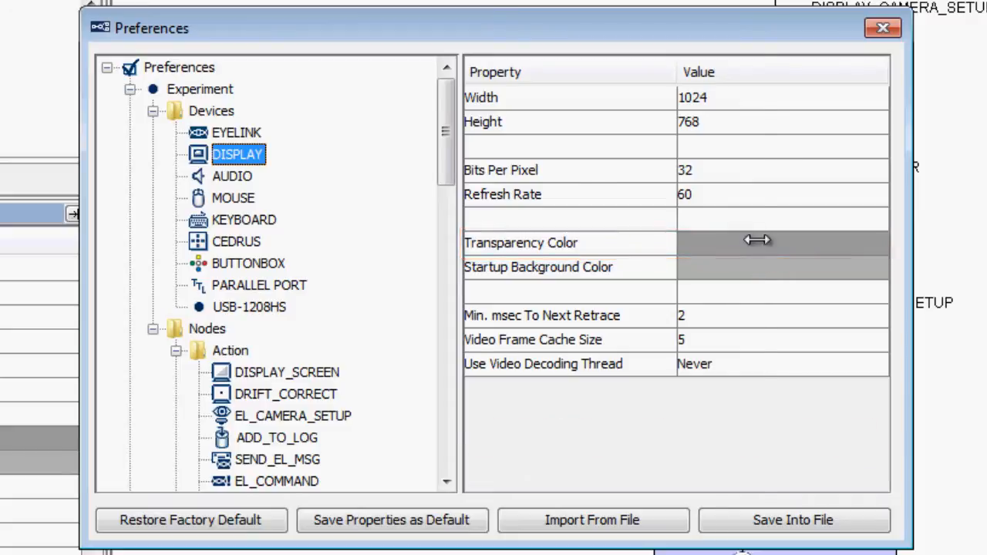
- Set the Display Transparency Color to RGB 152, 152, 152 via the color chooser
click(782, 242)
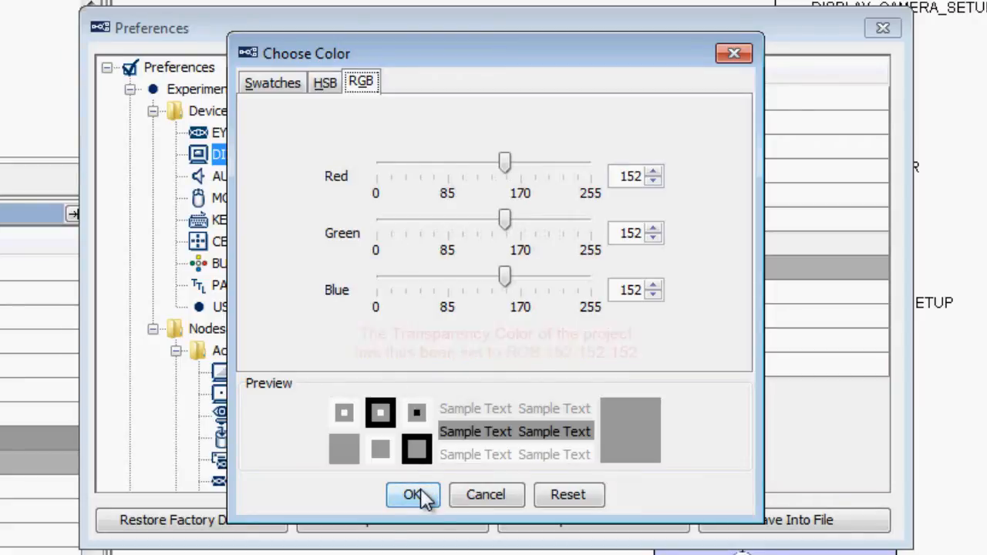
click(414, 494)
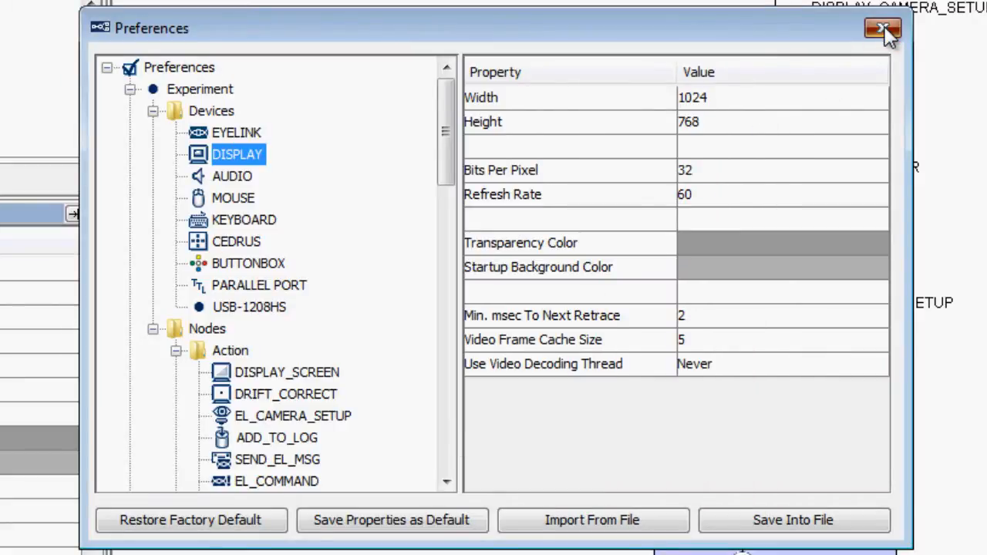
- Close the Preferences window, returning to the experiment flow
click(883, 28)
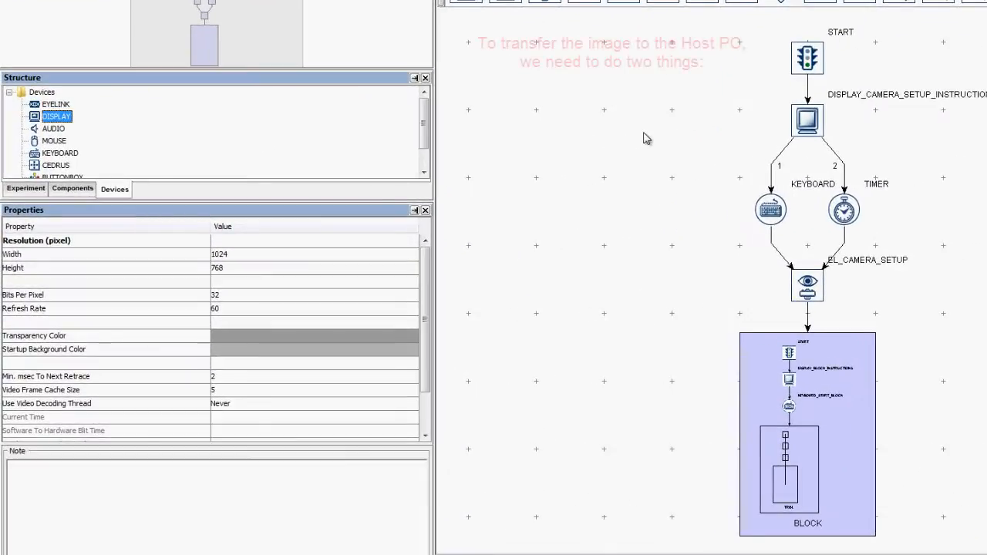
- Check PREPARE_SEQUENCE draws IMAGE to the EyeLink host under BLOCK > TRIAL, then select RECORDING
click(52, 116)
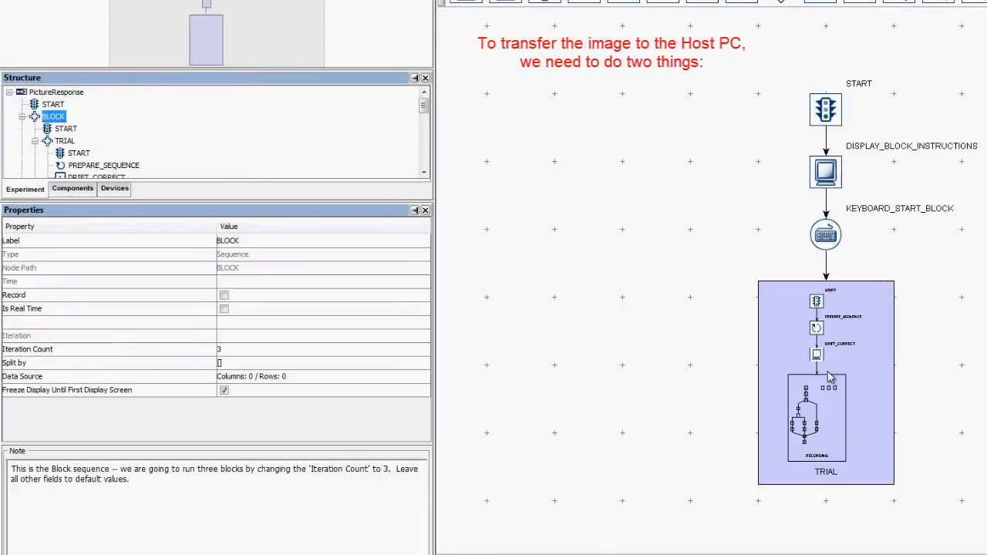
click(65, 140)
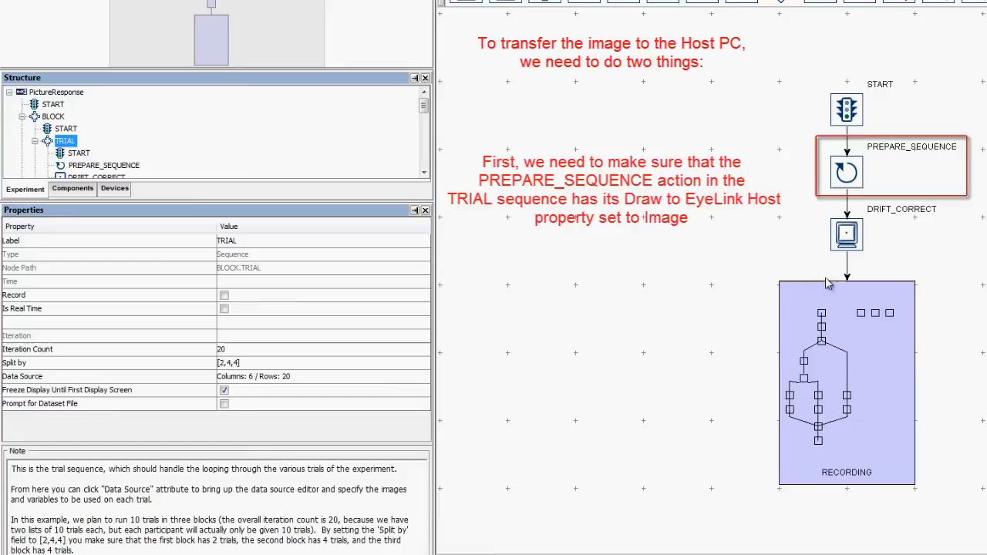
click(104, 165)
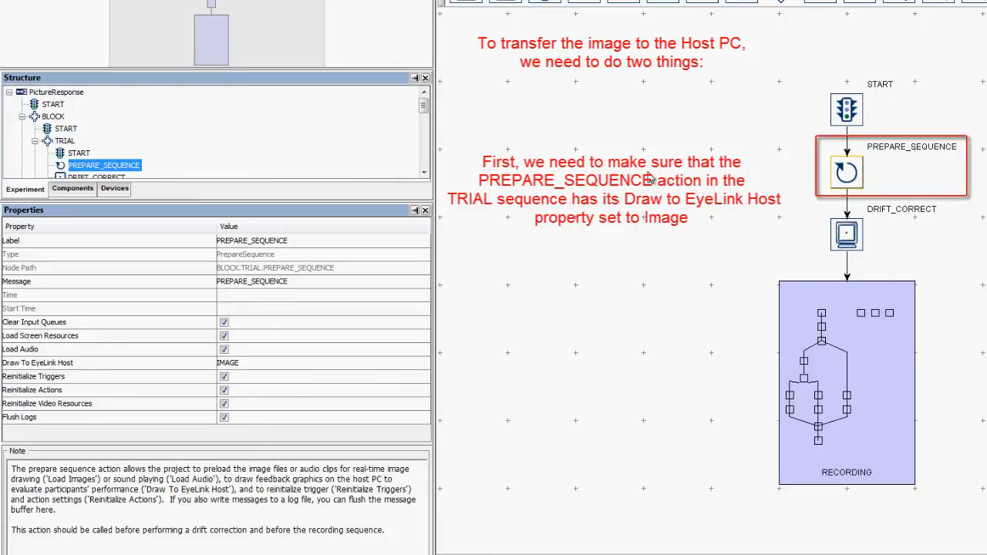
click(108, 362)
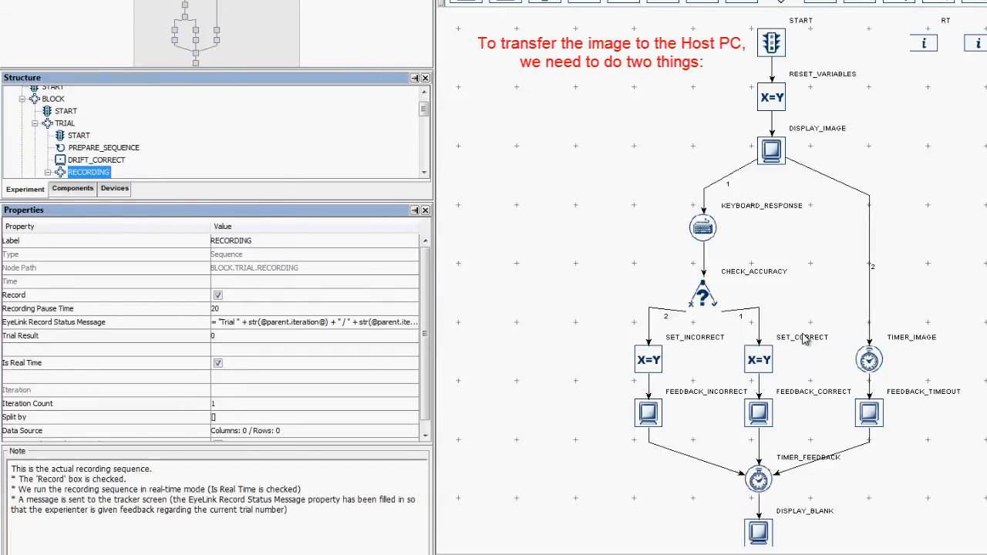
- Review DISPLAY_IMAGE's properties, then show RECORDING's EyeLink Record Status Message
click(771, 152)
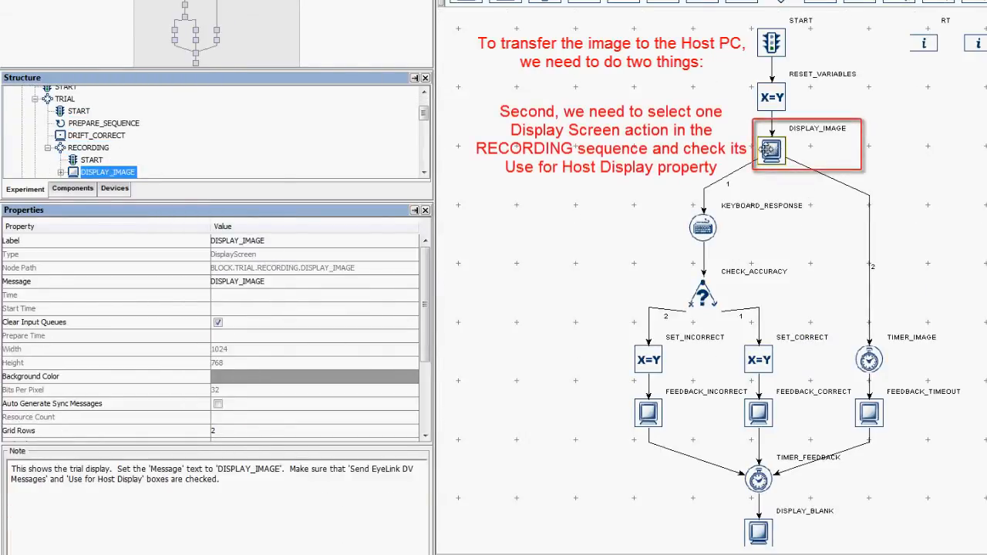
scroll(down, 3)
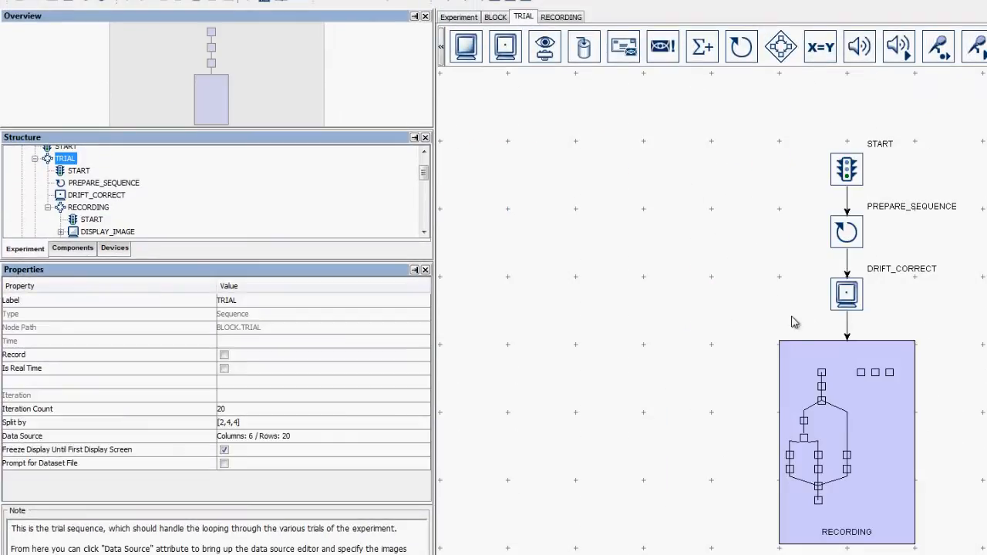
click(87, 207)
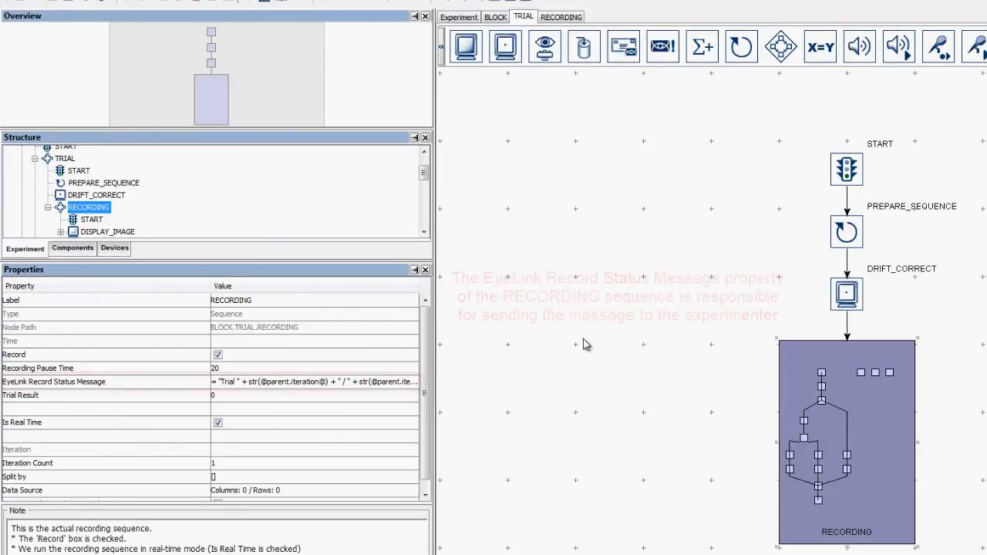